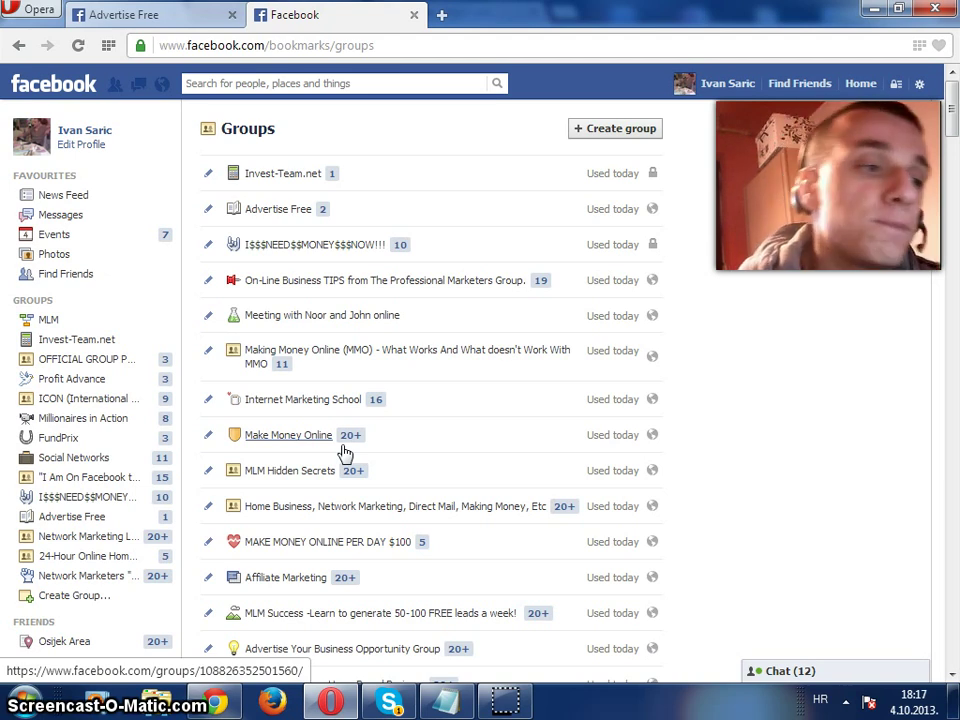
Step: Search the Start menu for 'keyb' to find On-Screen Keyboard
left_click(15, 700)
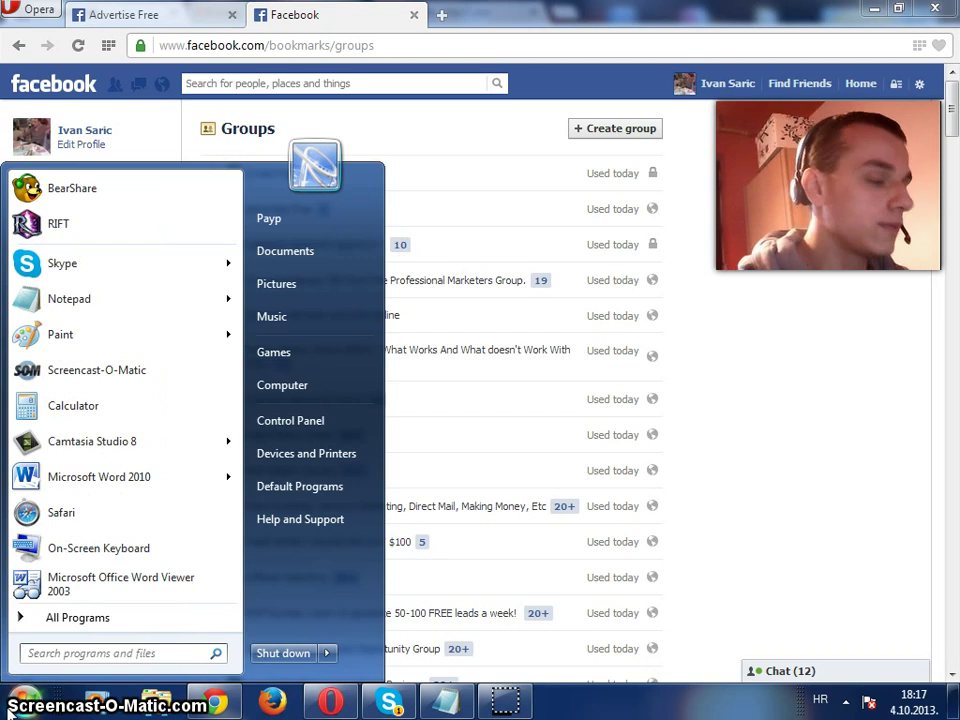
type("keyboard")
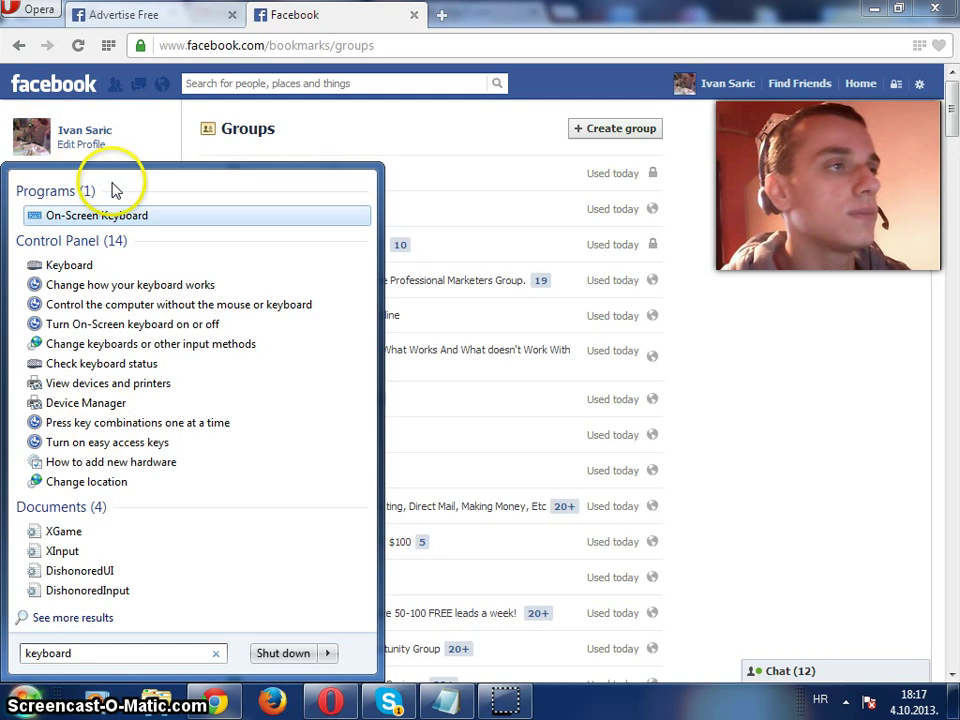
Step: Launch On-Screen Keyboard and select the Notepad ad text to copy
left_click(96, 215)
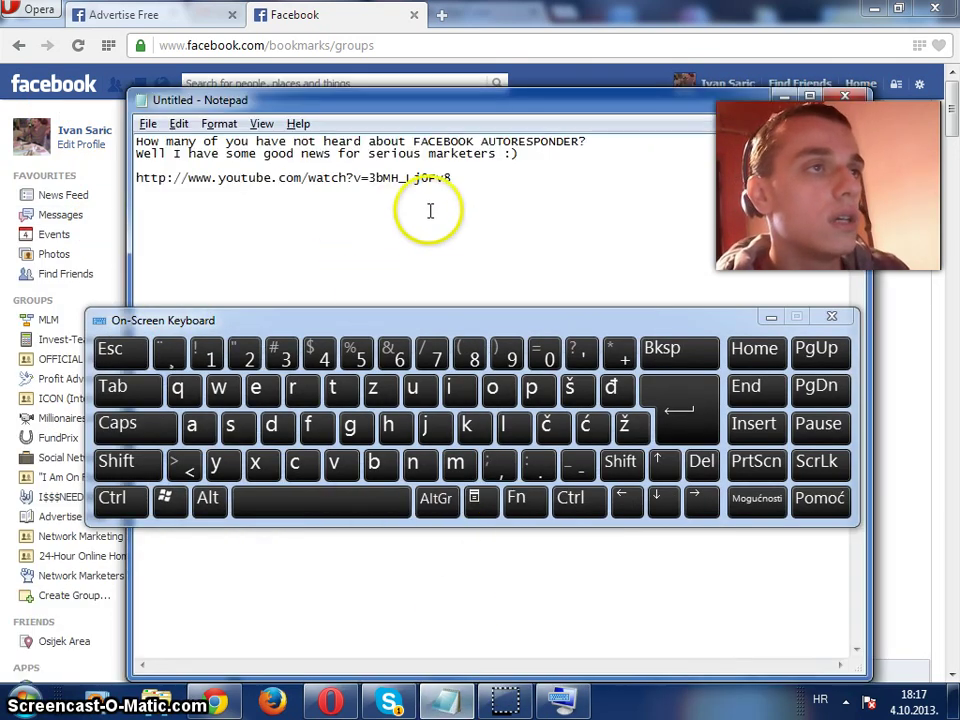
key("ctrl+a")
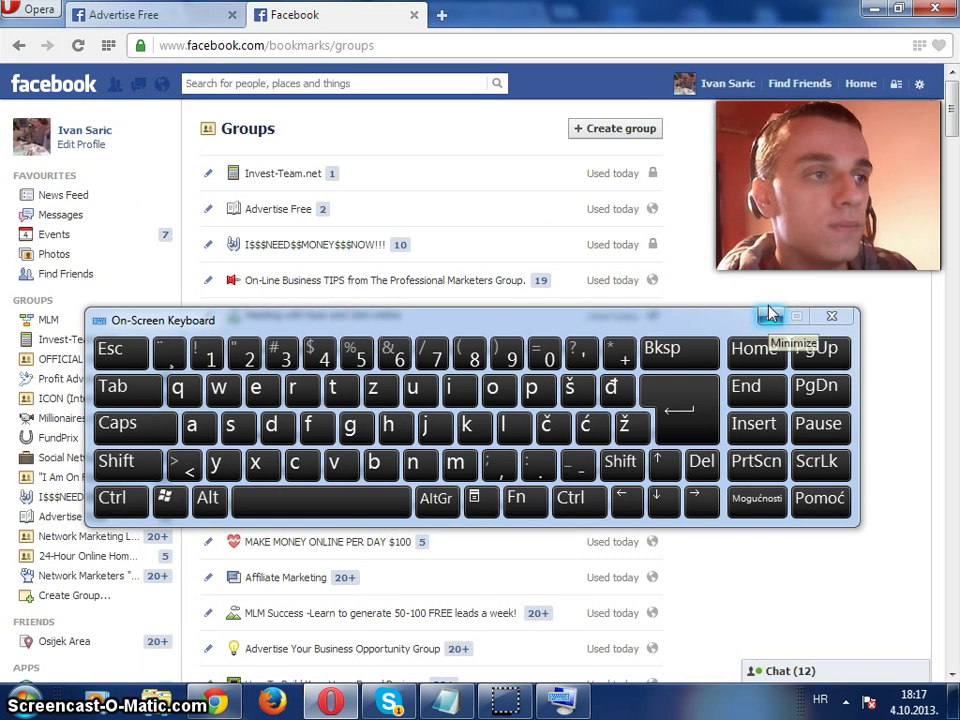
mouse_move(288, 173)
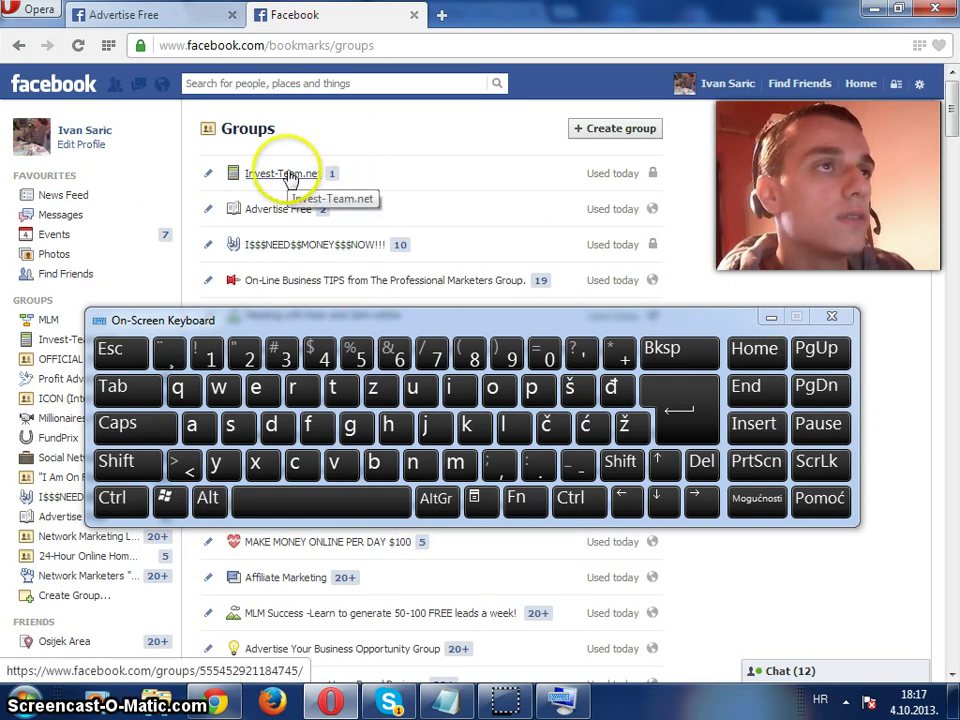
Step: Open Invest-Team.net, paste the ad with its YouTube preview, and post it
left_click(283, 173)
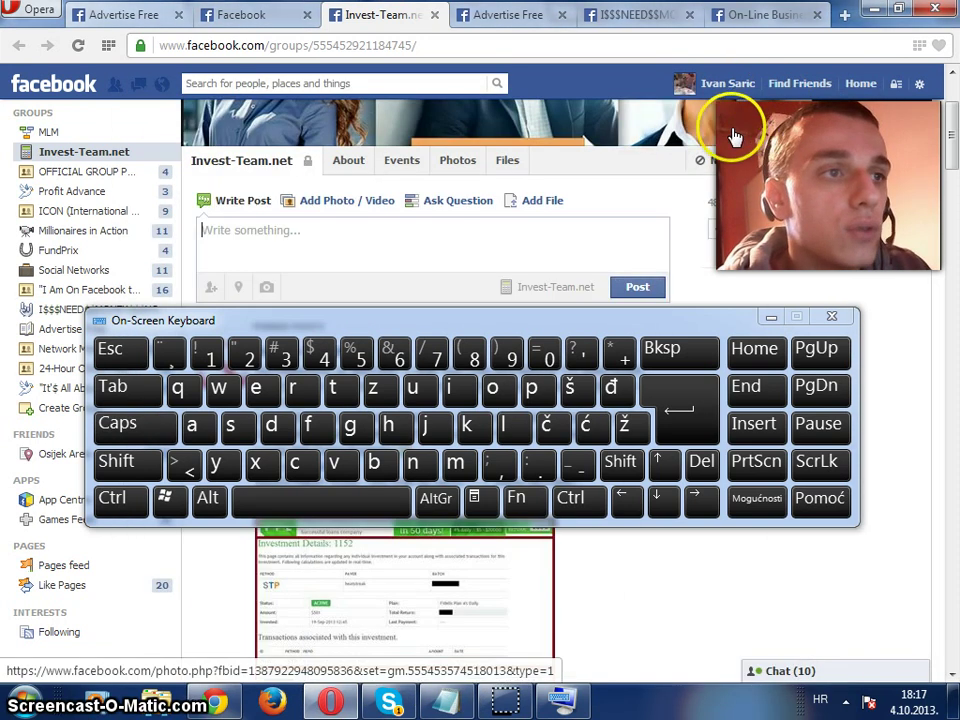
left_click(119, 498)
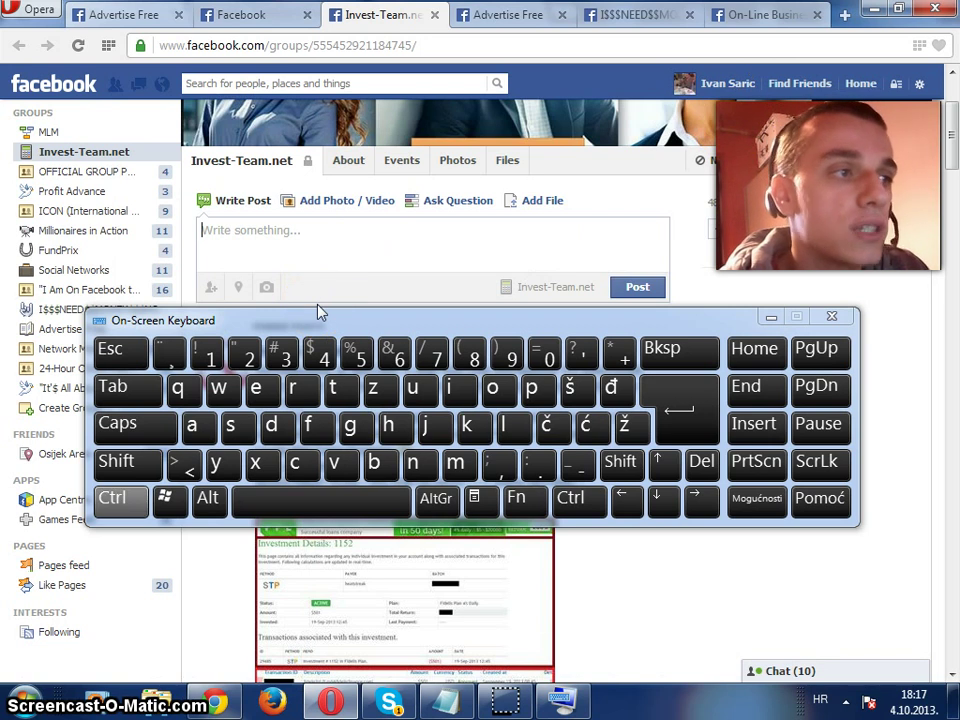
left_click(339, 463)
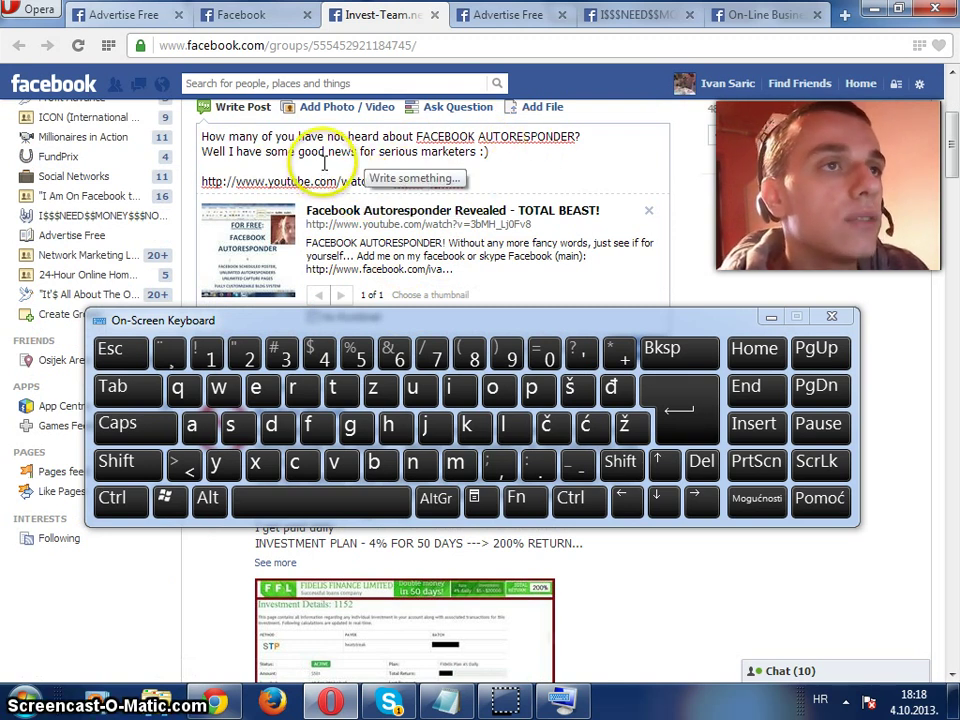
left_click(638, 255)
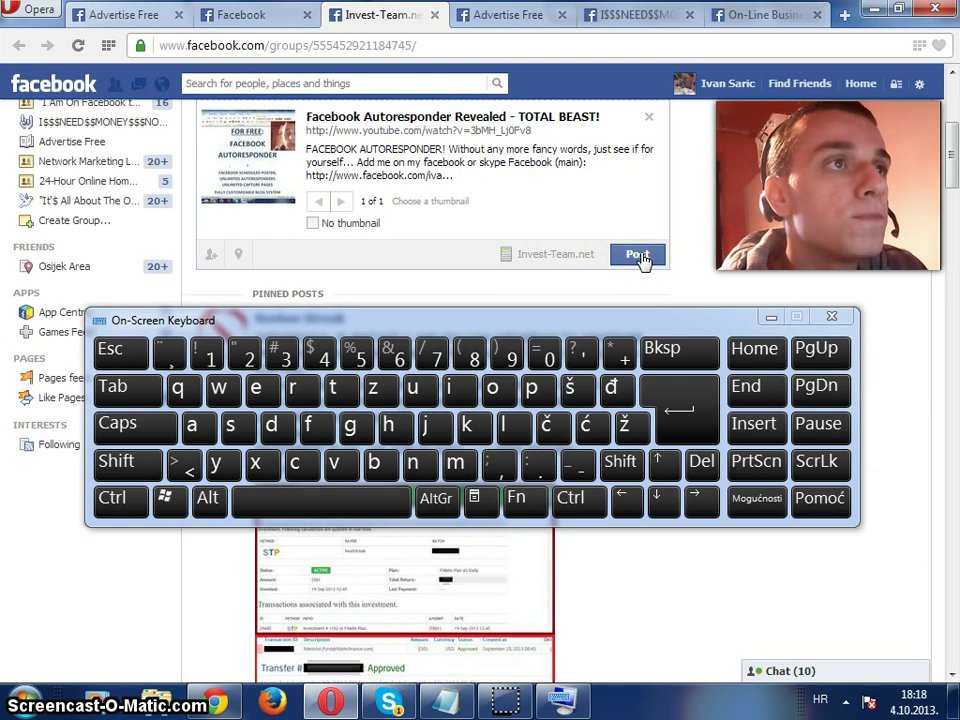
left_click(637, 254)
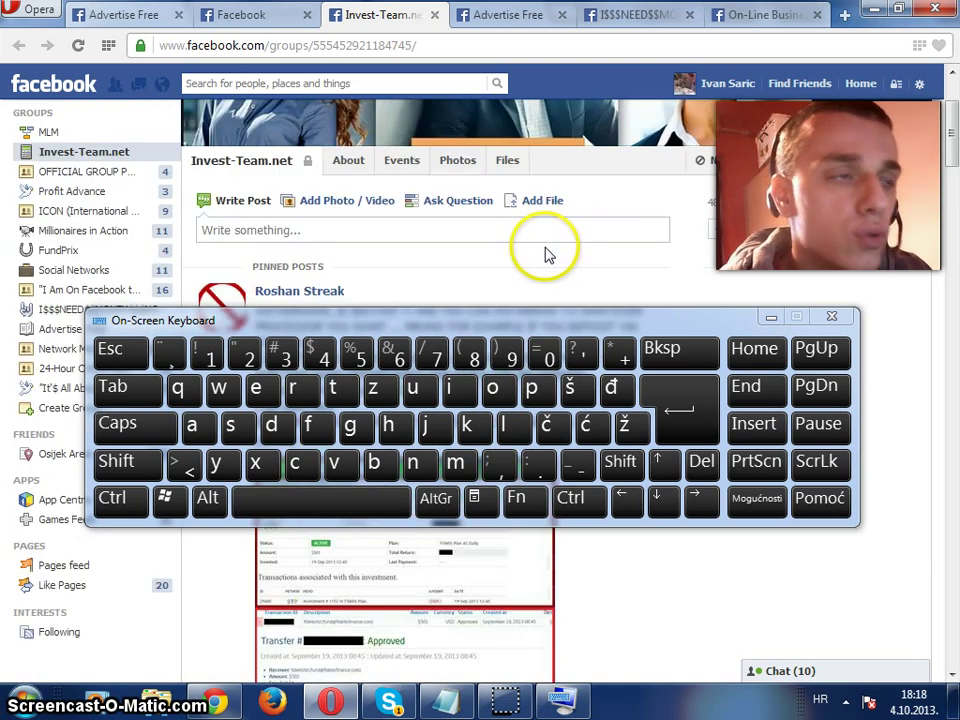
mouse_move(500, 265)
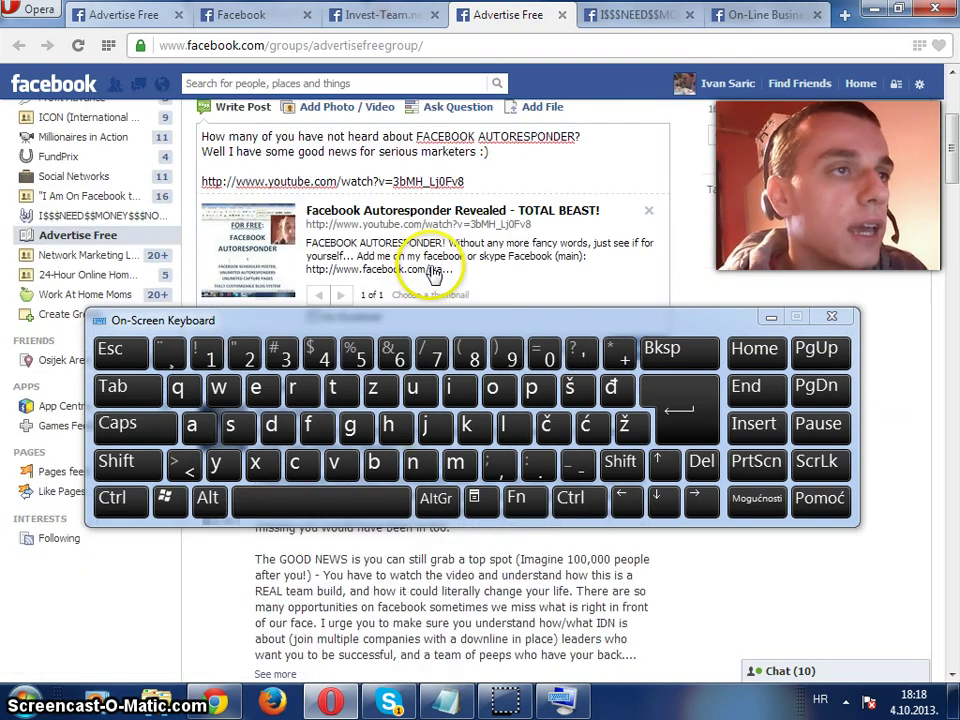
Step: Scroll the Advertise Free composer down to reach the Post button
scroll("down", 3)
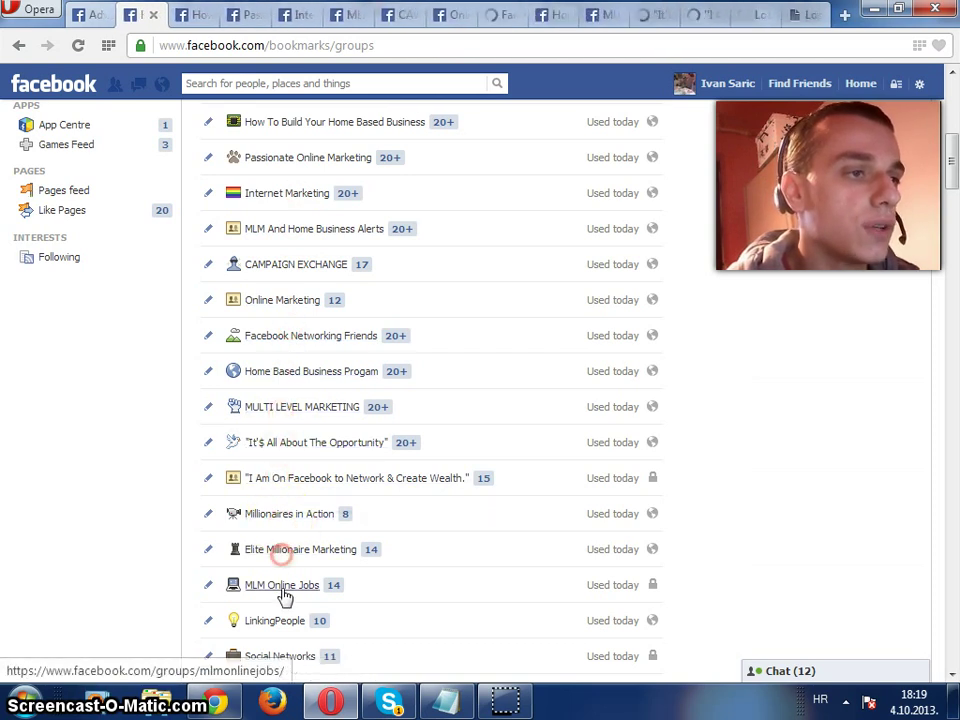
Step: Scroll down the Groups bookmarks page to reach more marketing groups
scroll("down", 3)
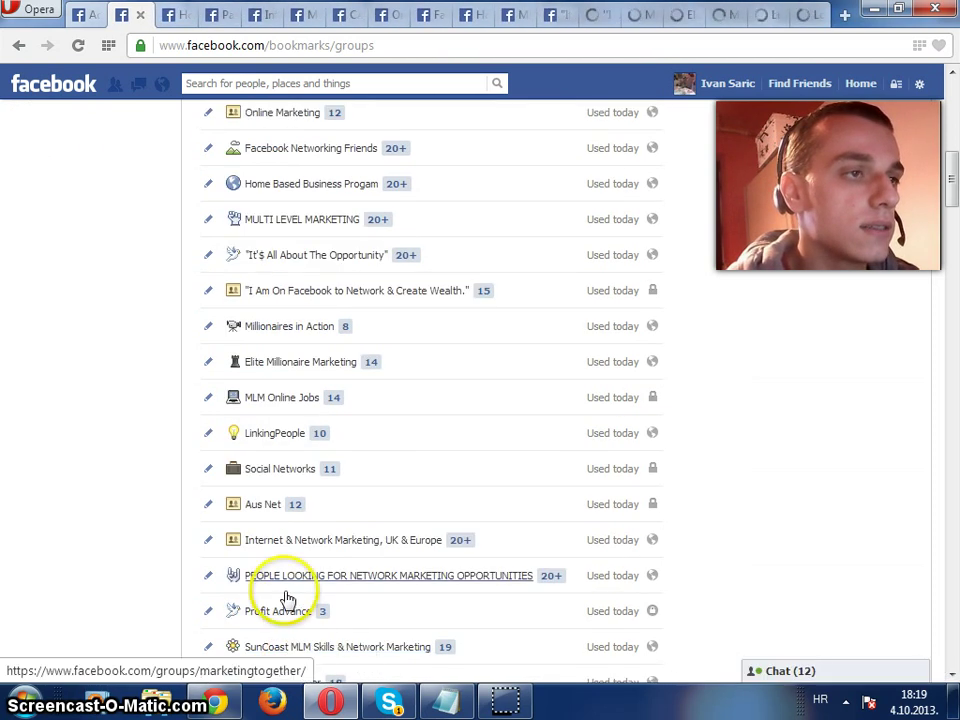
scroll("down", 3)
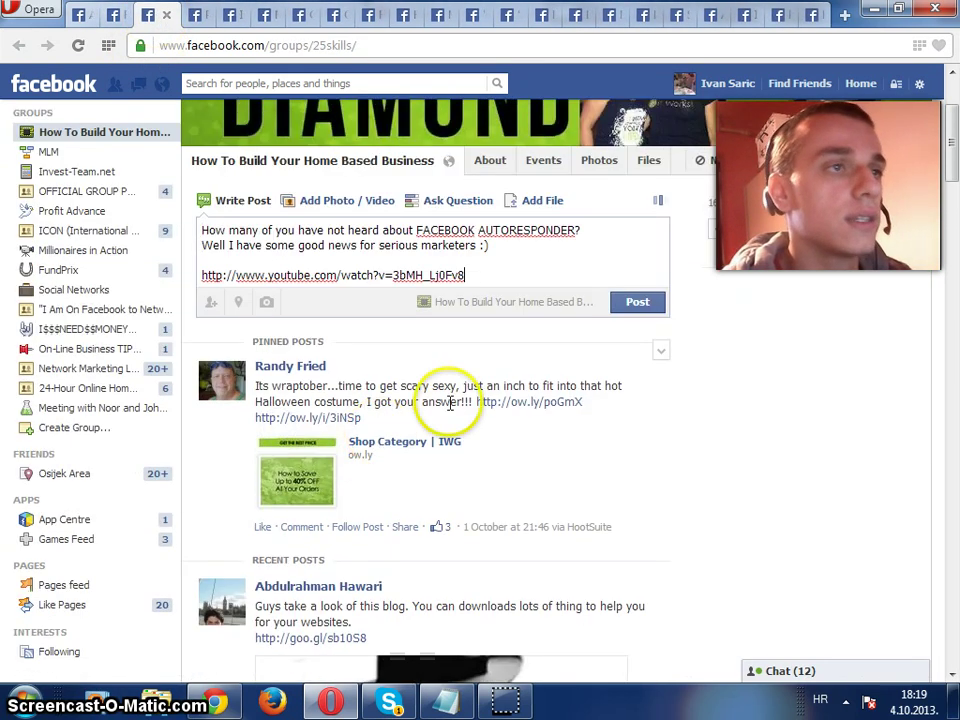
Step: Post the ad in How To Build Your Home Based Business and Home Based Business Progam
left_click(103, 319)
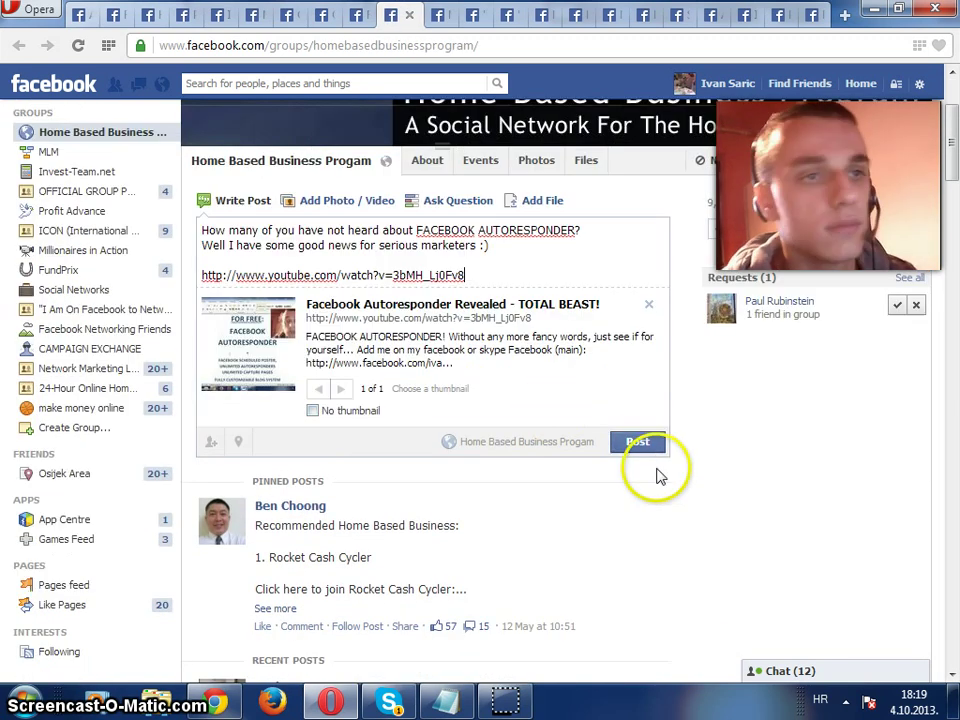
left_click(97, 328)
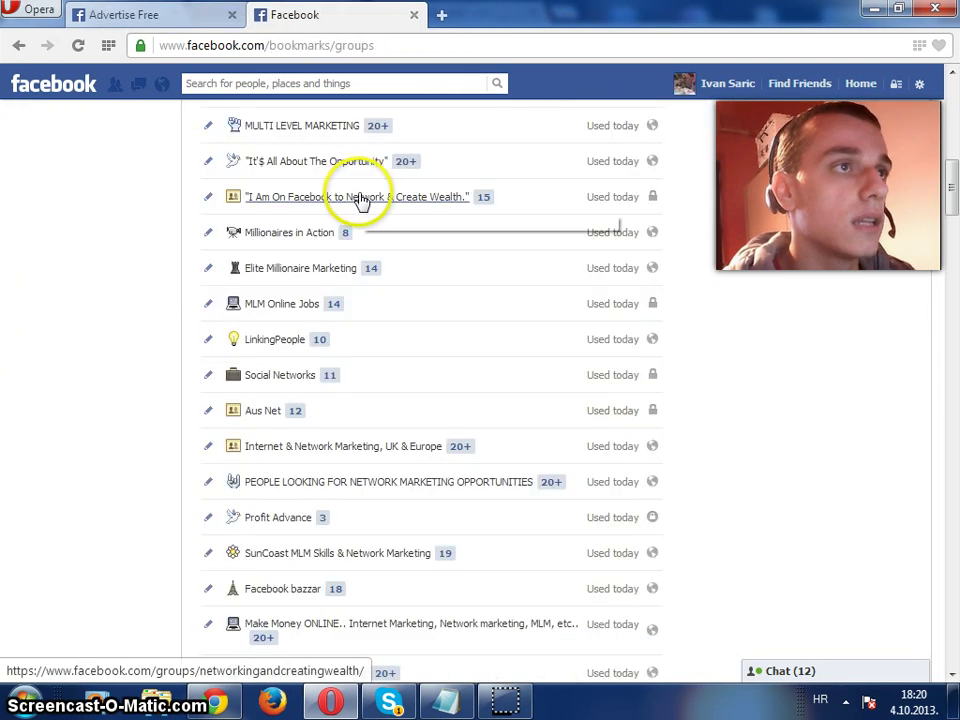
Step: Scroll the Groups list down to the next batch of groups
scroll("down", 3)
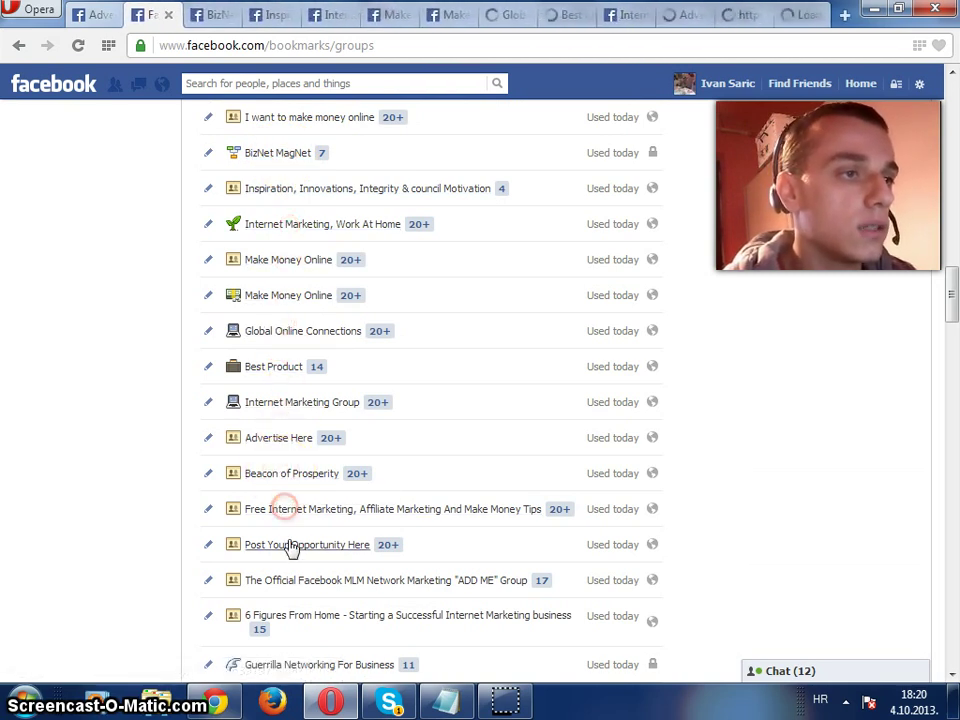
scroll("down", 3)
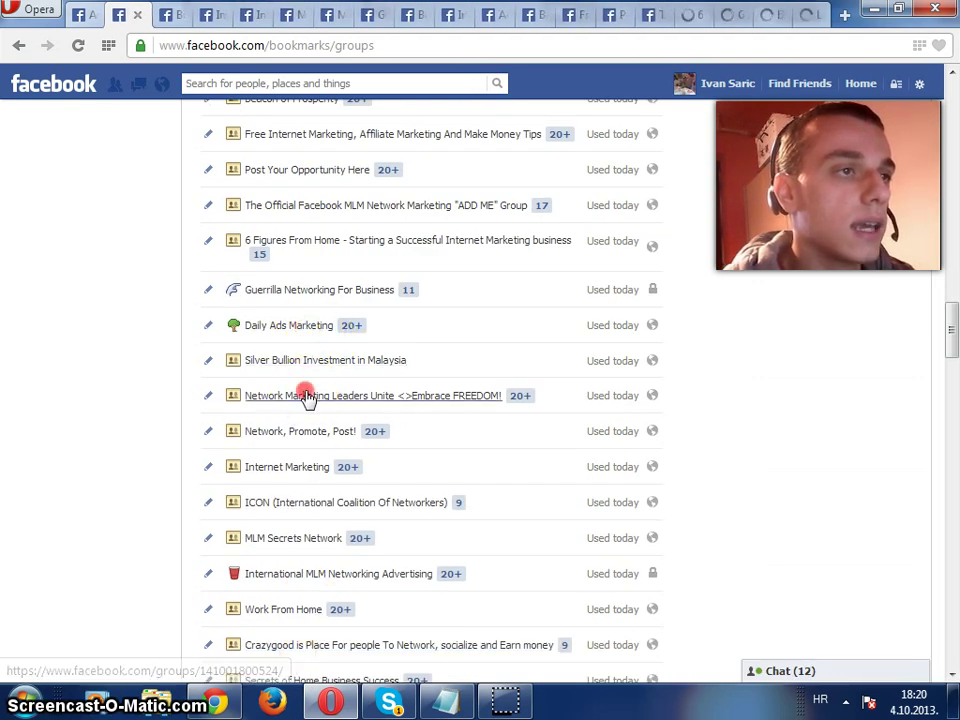
scroll("down", 3)
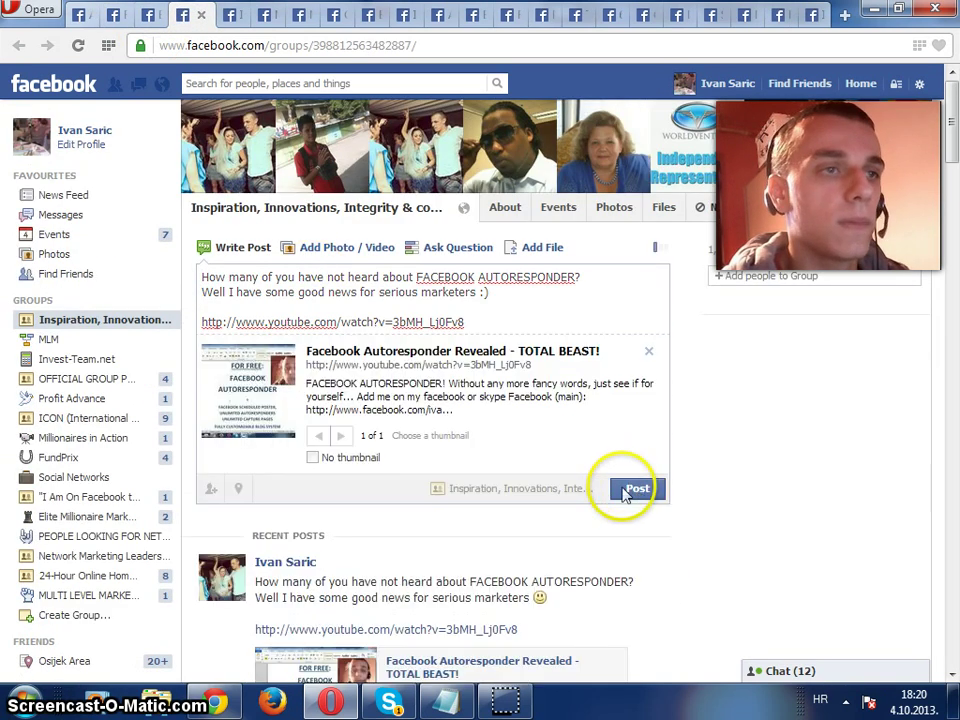
Step: Post the ad in Inspiration and Global Online Connections, start a Best Product post, close the tab
left_click(637, 489)
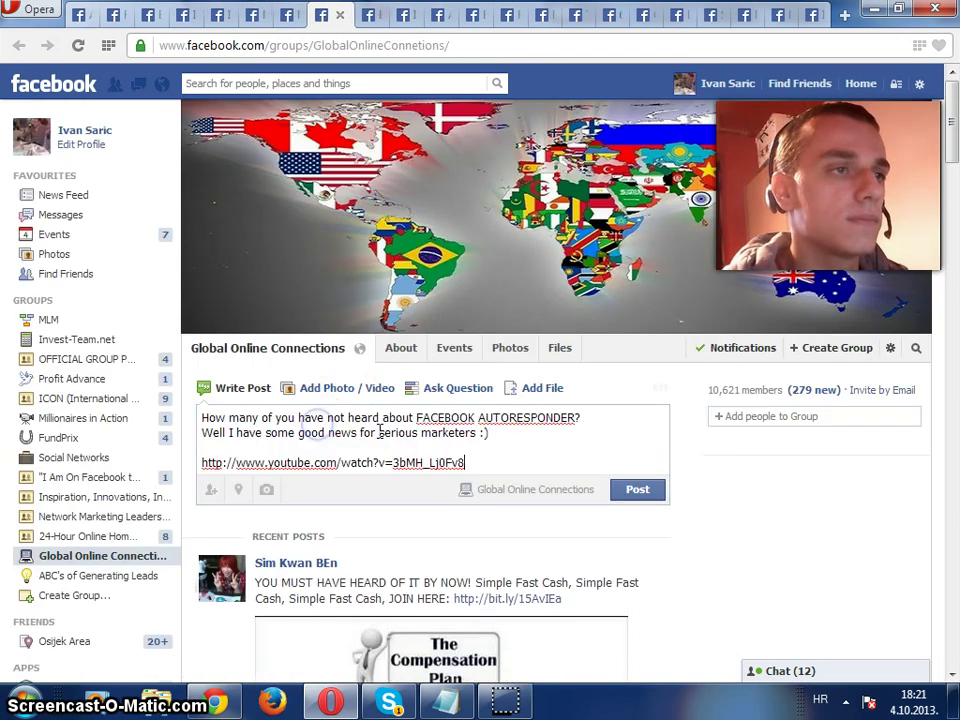
left_click(73, 496)
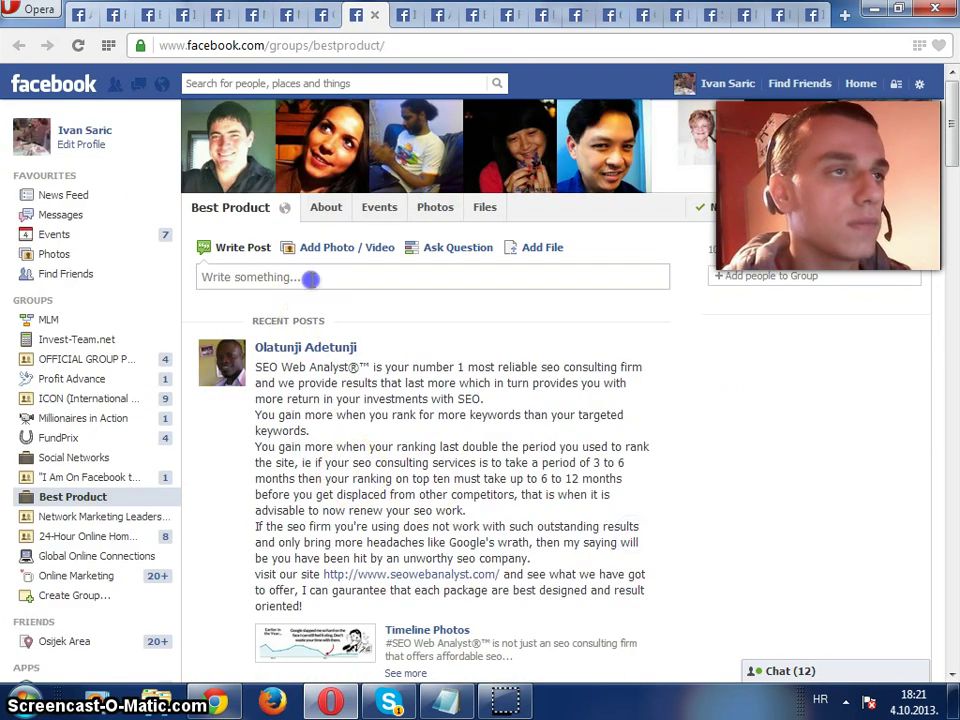
left_click(103, 319)
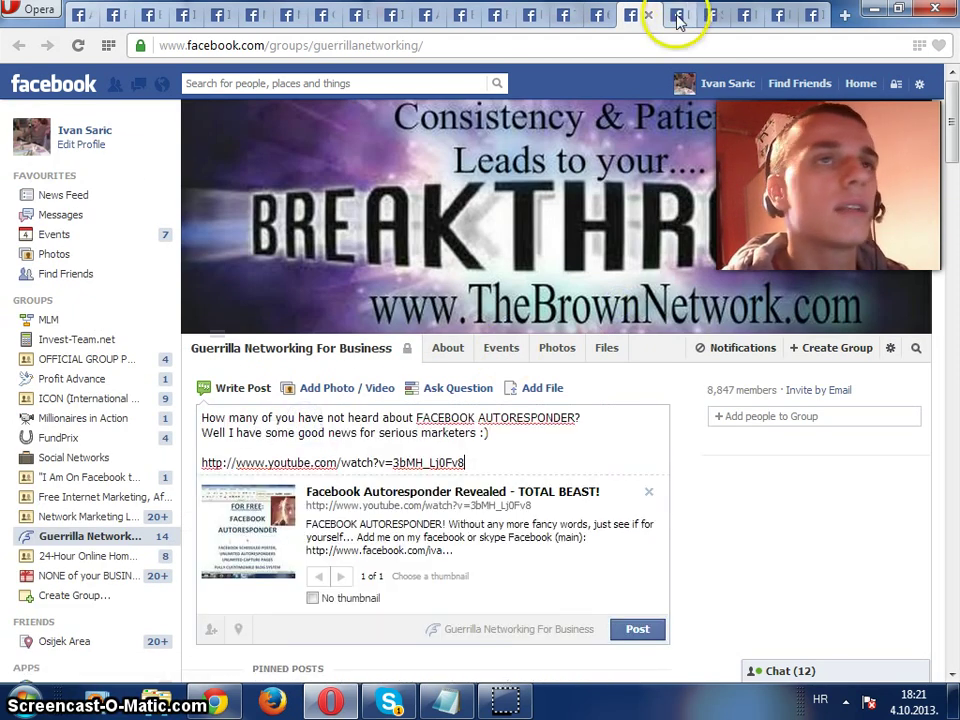
left_click(658, 14)
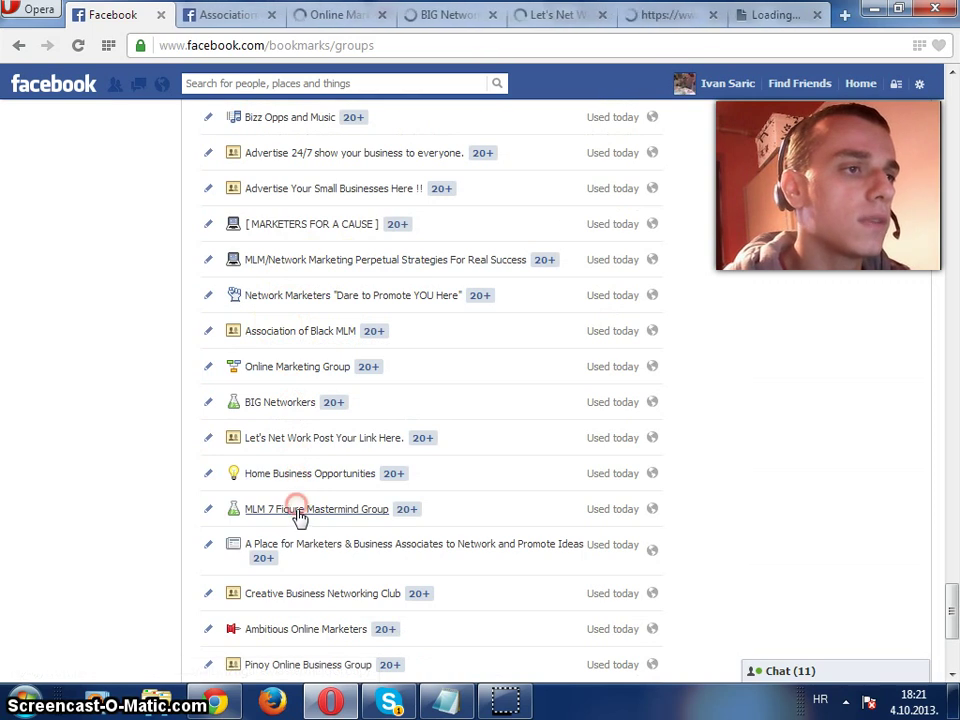
Step: Open MLM 7 Figure Mastermind Group in its own tab
left_click(316, 508)
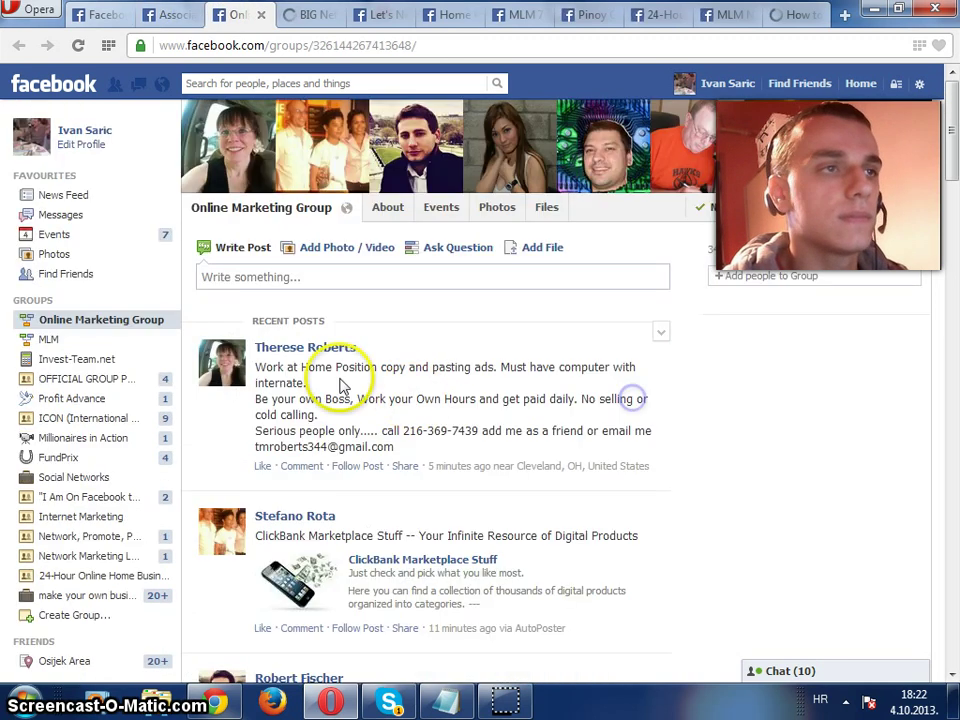
Step: Post the ad in Online Marketing Group, Home Business Opportunities and MLM 7 Figure Mastermind Group
left_click(637, 489)
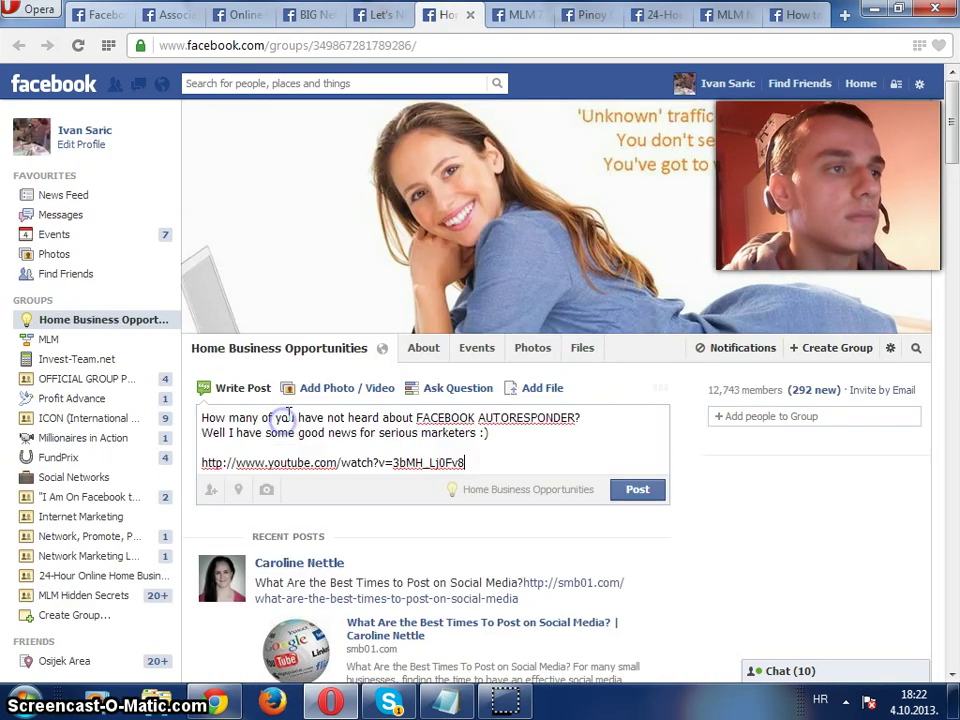
left_click(516, 14)
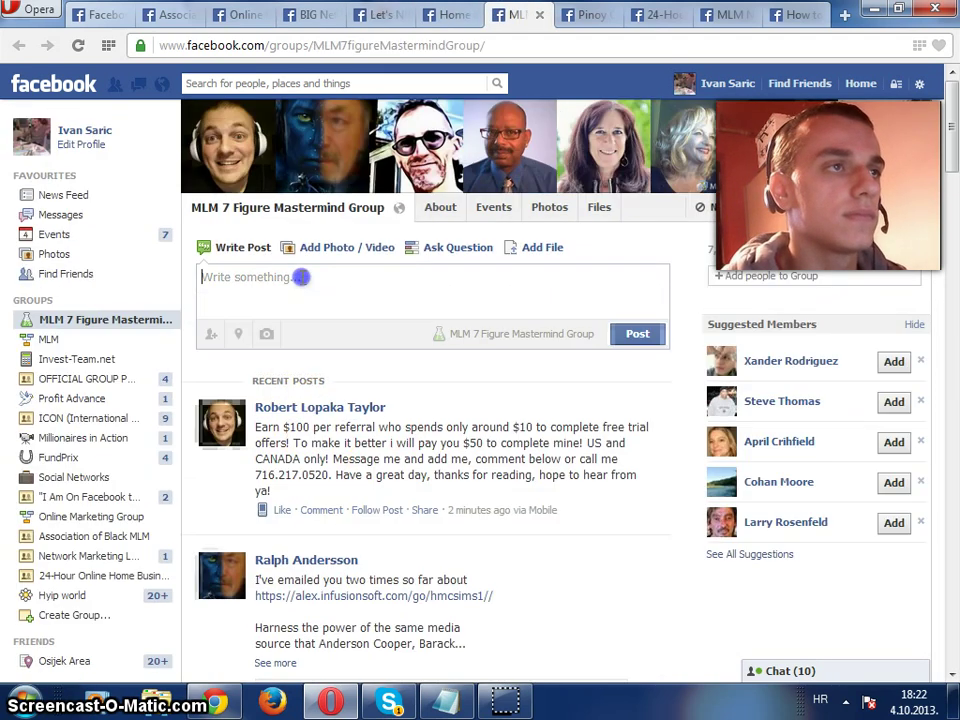
left_click(583, 14)
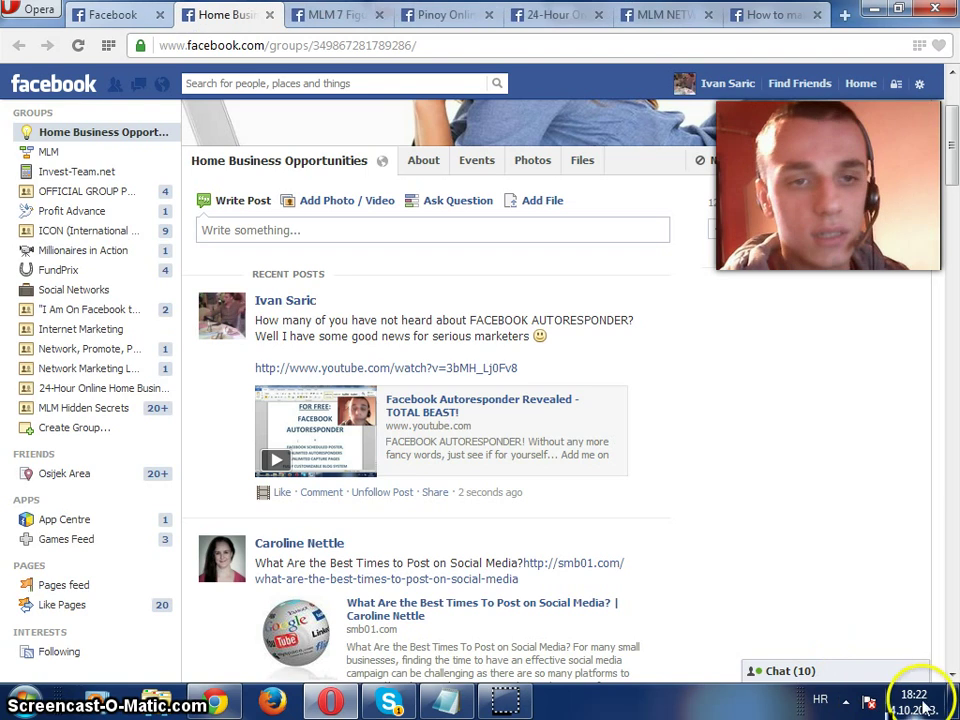
Step: Close the Home Business Opportunities tab and remaining group tabs, then load the News Feed
left_click(230, 14)
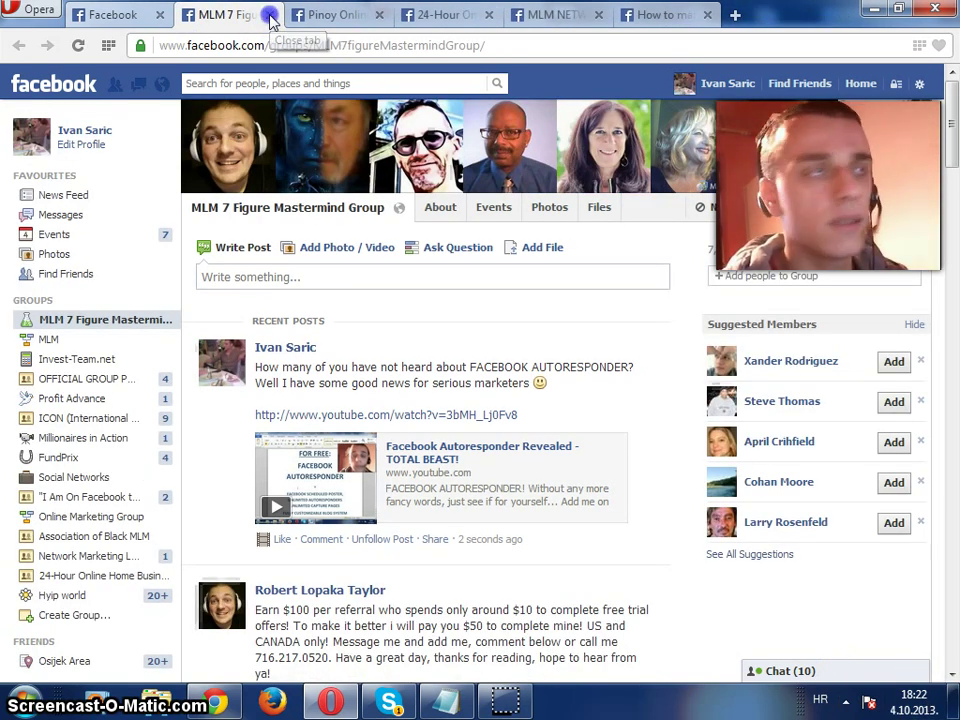
left_click(270, 15)
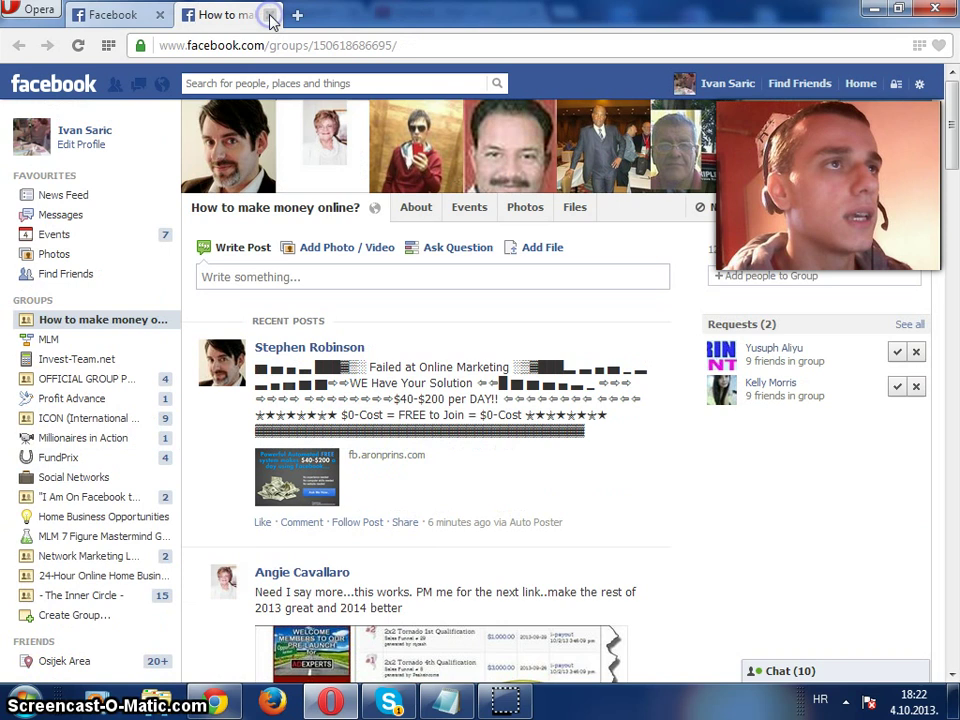
left_click(270, 14)
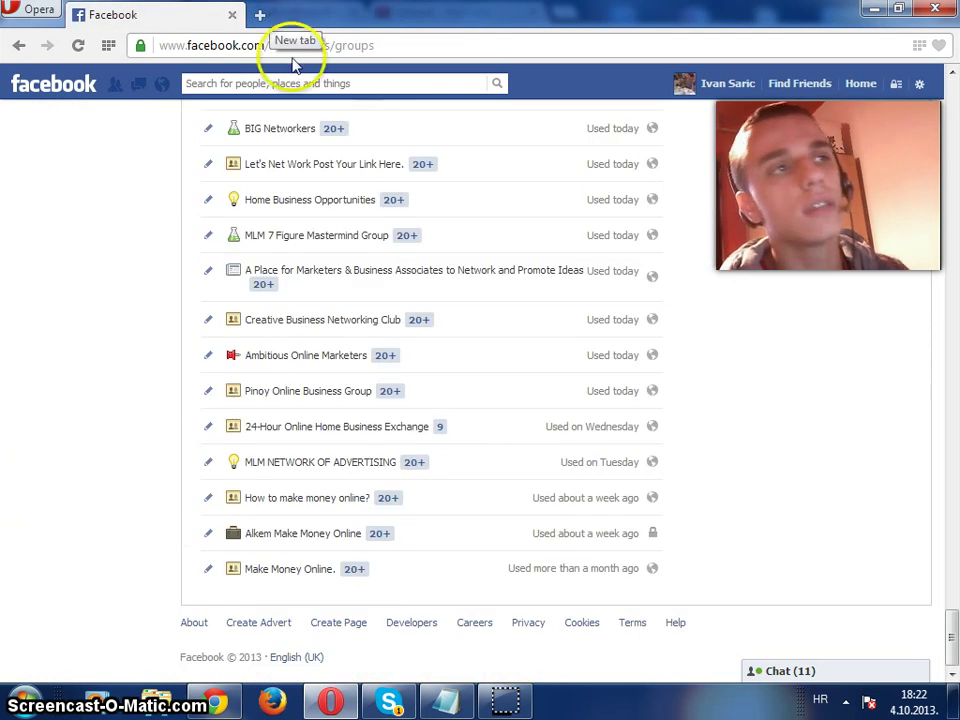
left_click(53, 83)
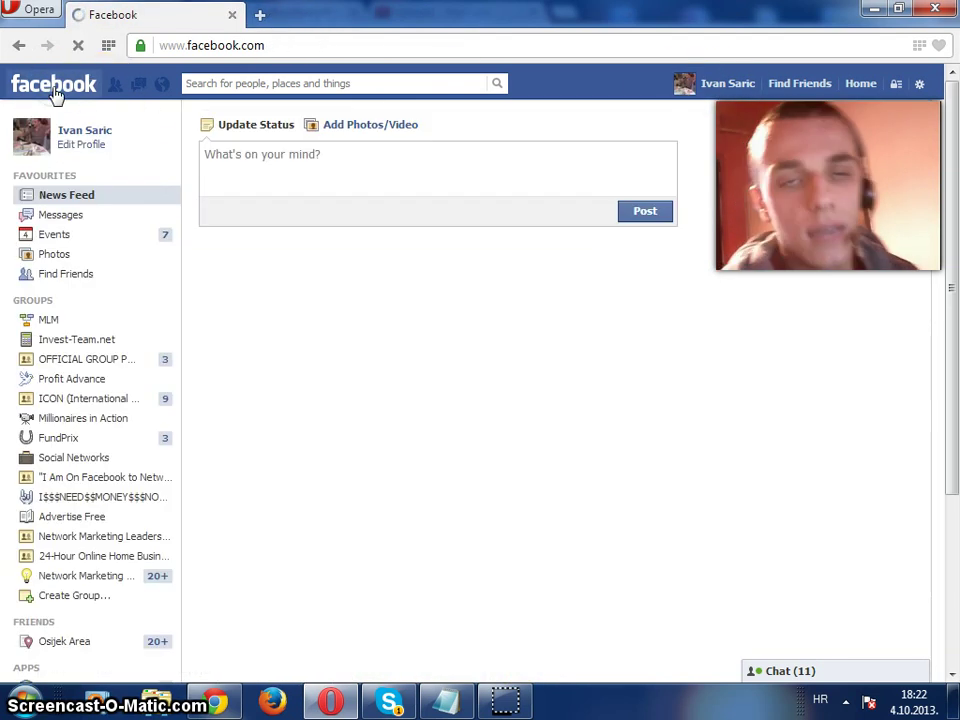